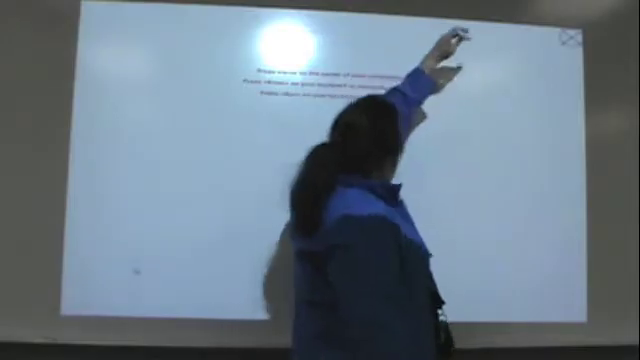
Touch the final projected calibration target to complete board calibration.
{"action": "left_click", "coordinate": [200, 46]}
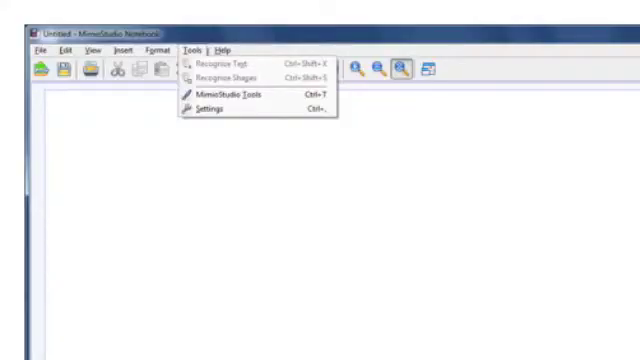
Bring up MimioStudio Settings to reach the calibration options.
{"action": "left_click", "coordinate": [212, 108]}
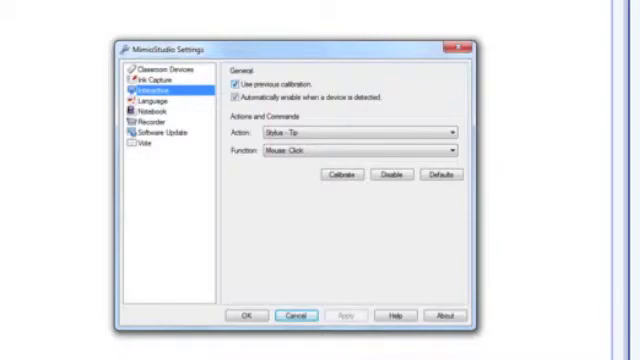